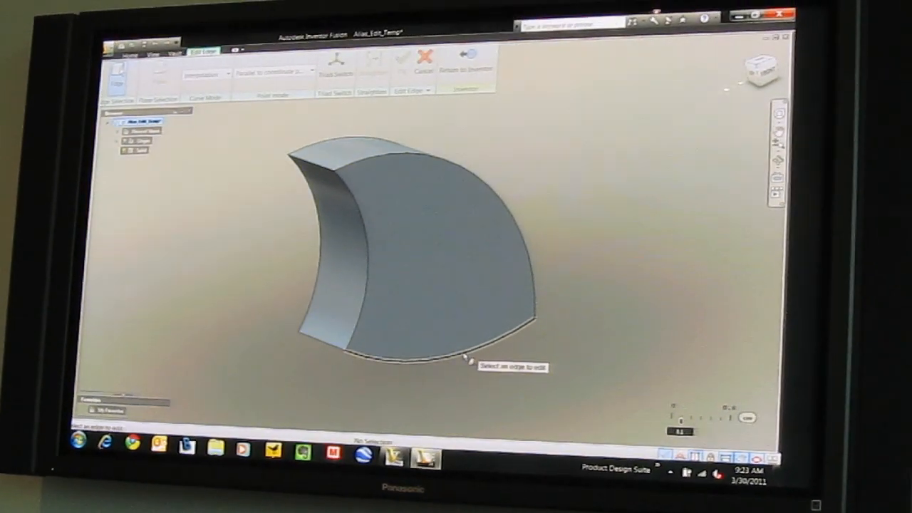
# Step: Select the bottom curved edge of the swept solid for Edit Edge reshaping
pyautogui.click(463, 350)
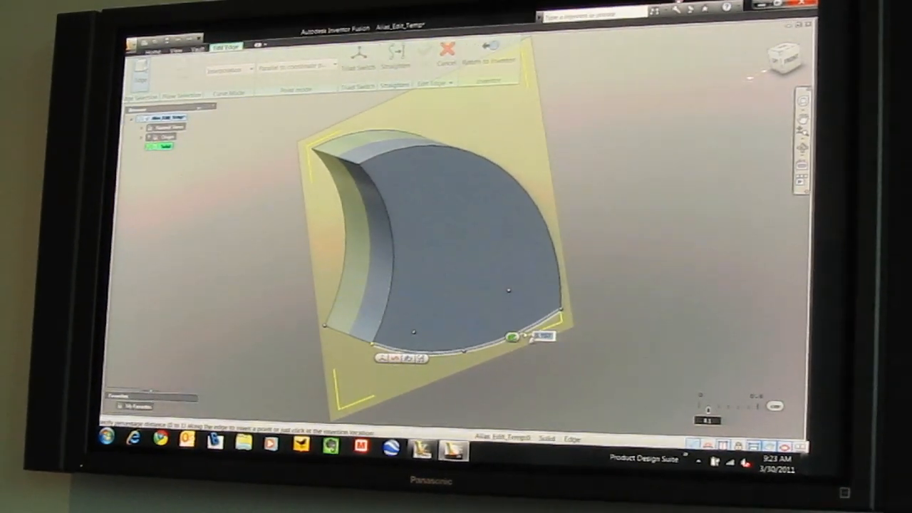